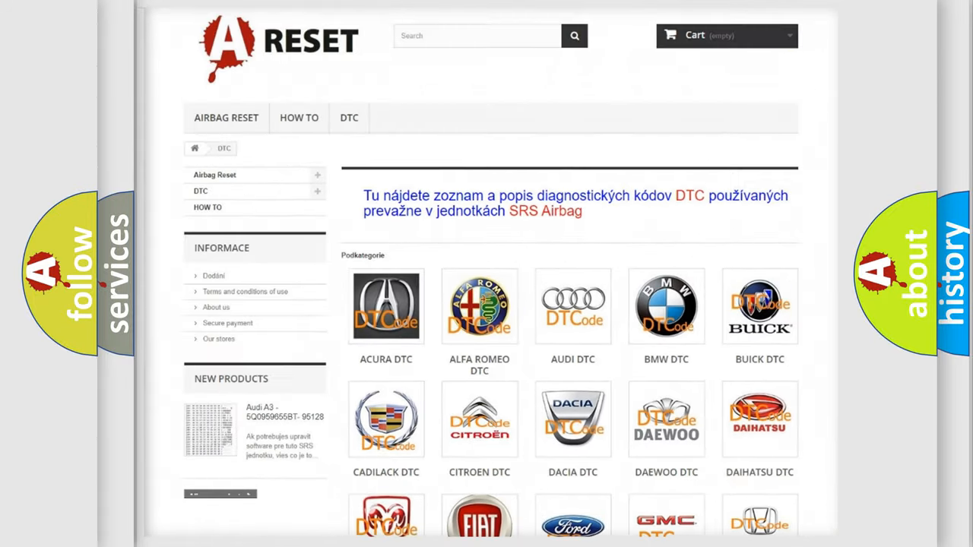
# - Scroll down through the Ford DTC subcategory code grid toward B1D36:09
pyautogui.scroll(-3)
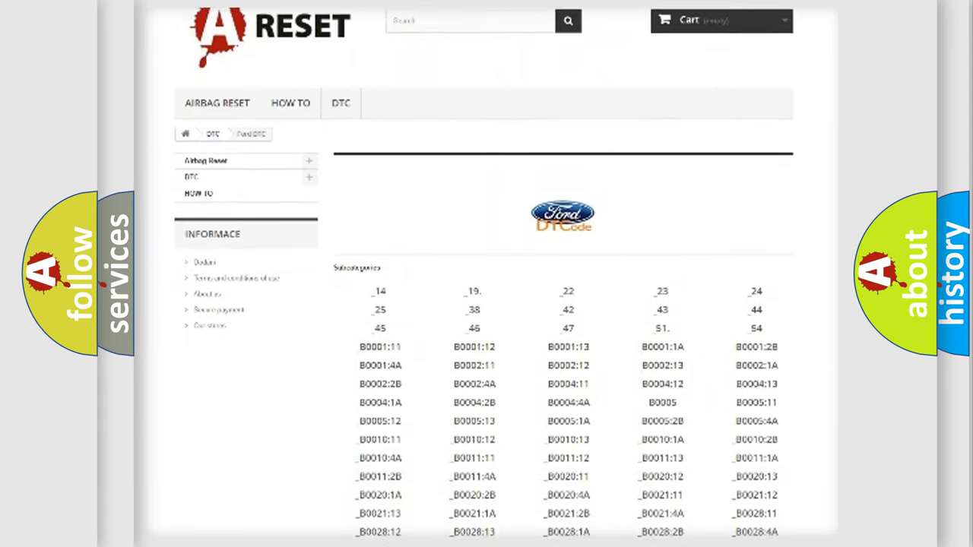
pyautogui.scroll(-3)
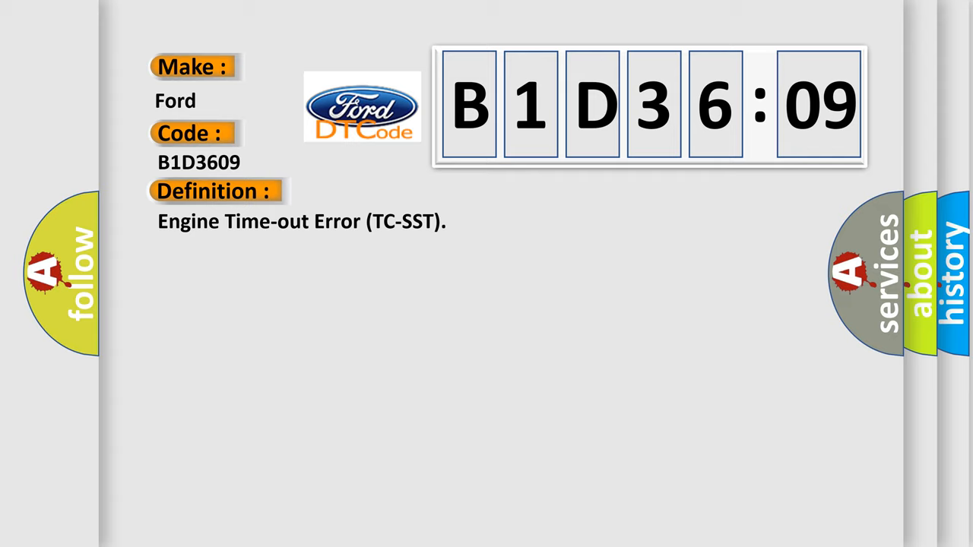
# - Reveal the B1D3609 description, then its cause: defective CAN bus line, ECM or TC-SST-ECU malfunction
pyautogui.click(395, 191)
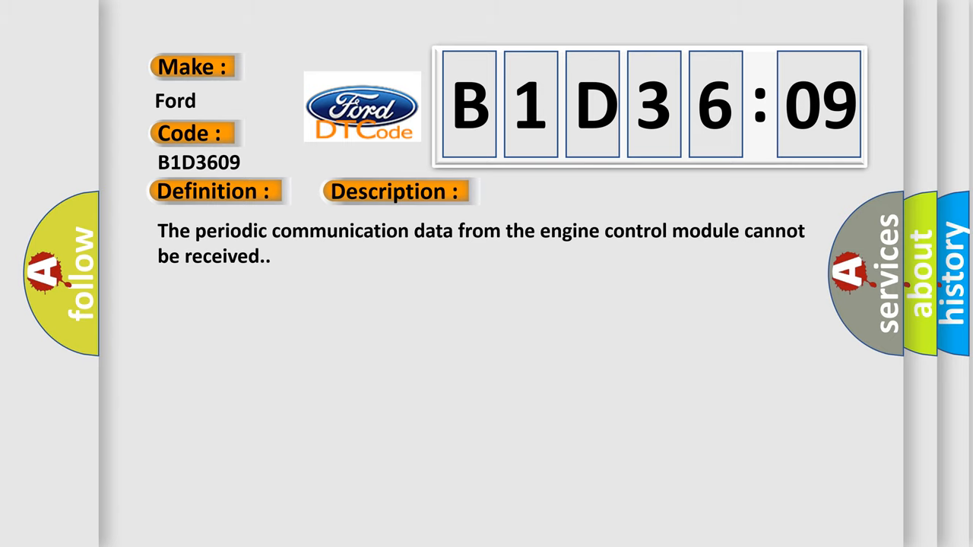
pyautogui.click(560, 192)
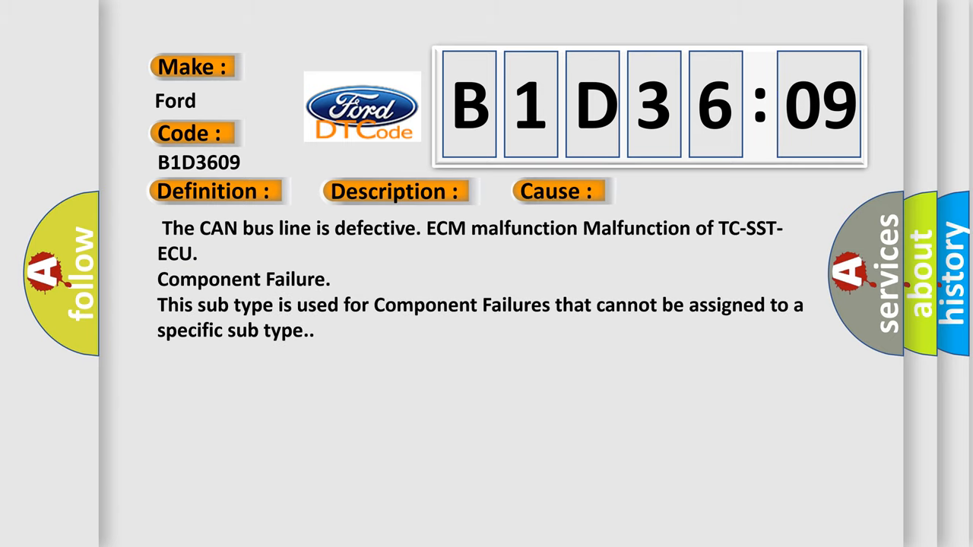